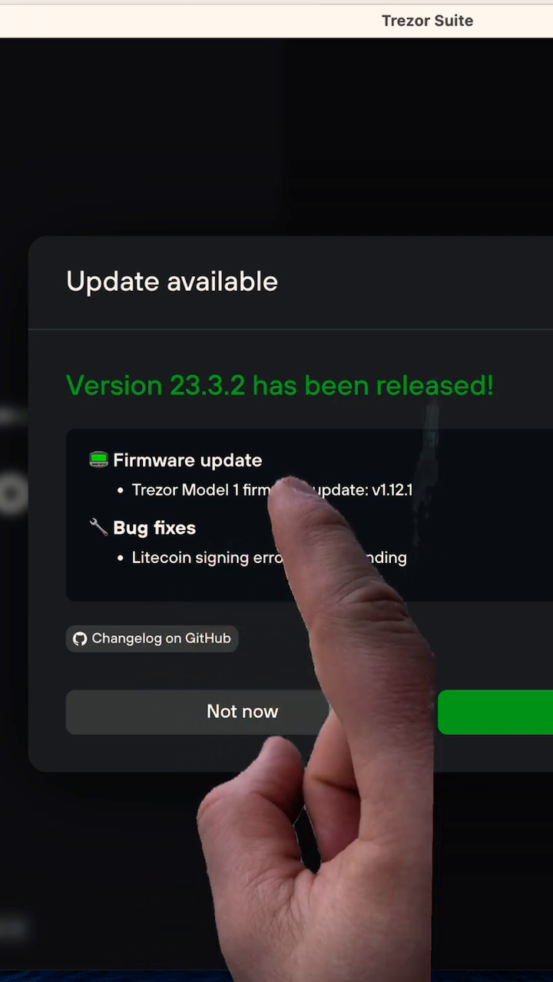
mouse_move(292, 507)
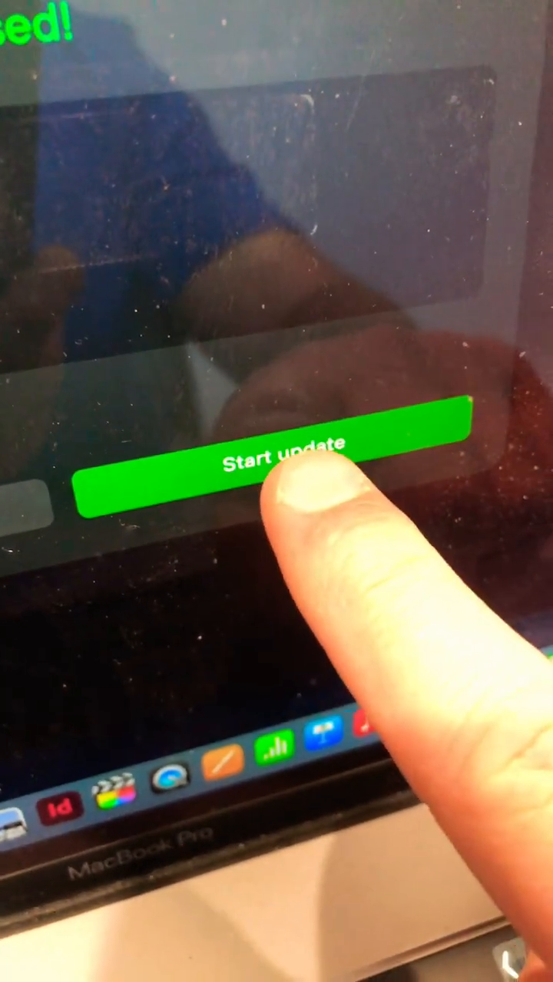
Step: Download the Trezor Suite 23.3.2 update, then restart Suite to install it
click(276, 461)
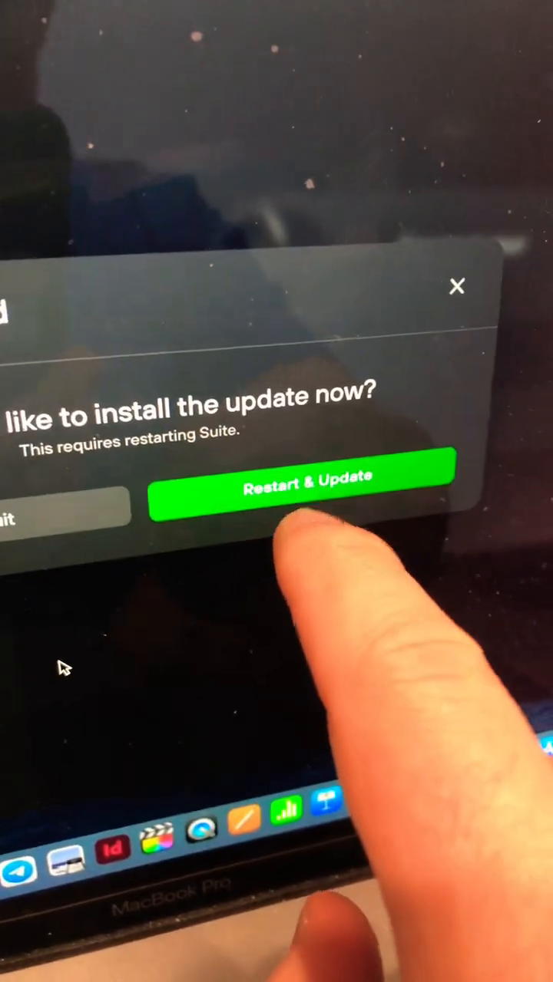
click(304, 485)
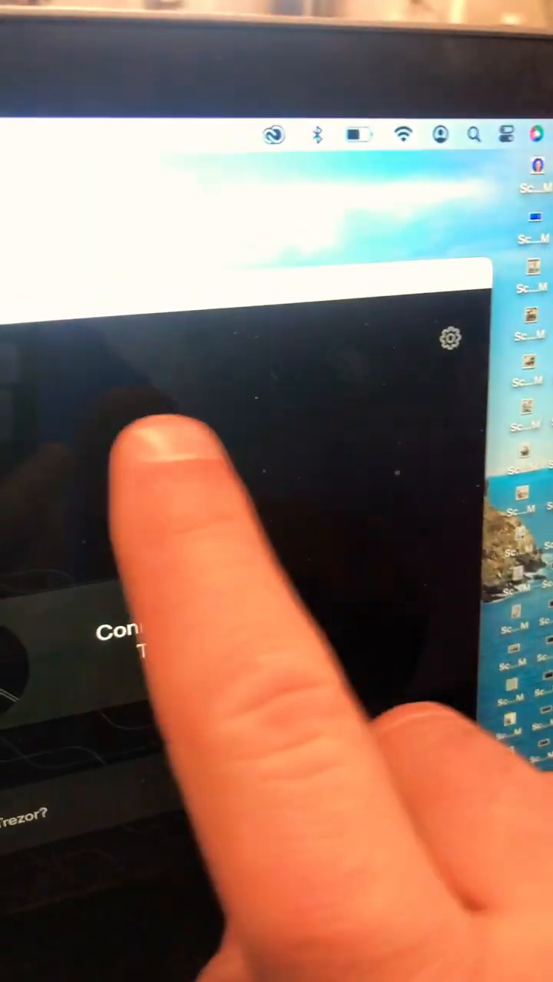